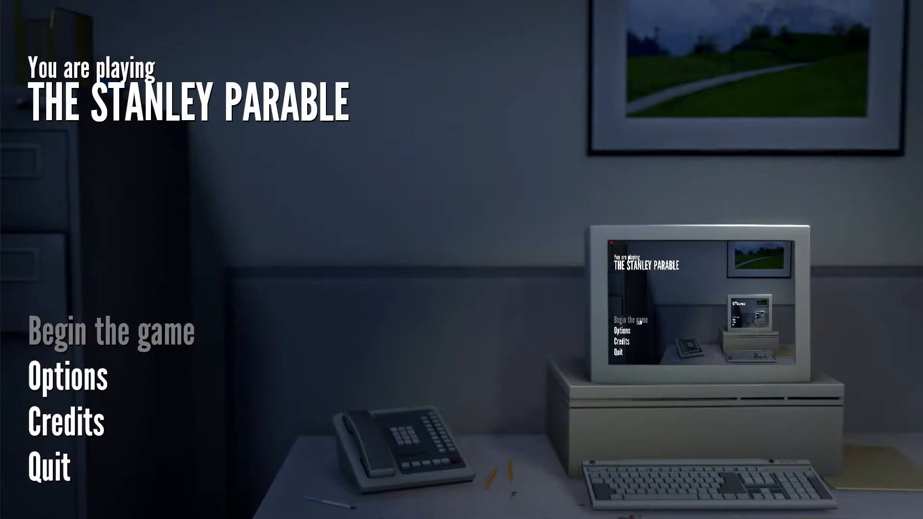
- Begin a new playthrough from the title screen's 'Begin the game' entry
left_click(111, 330)
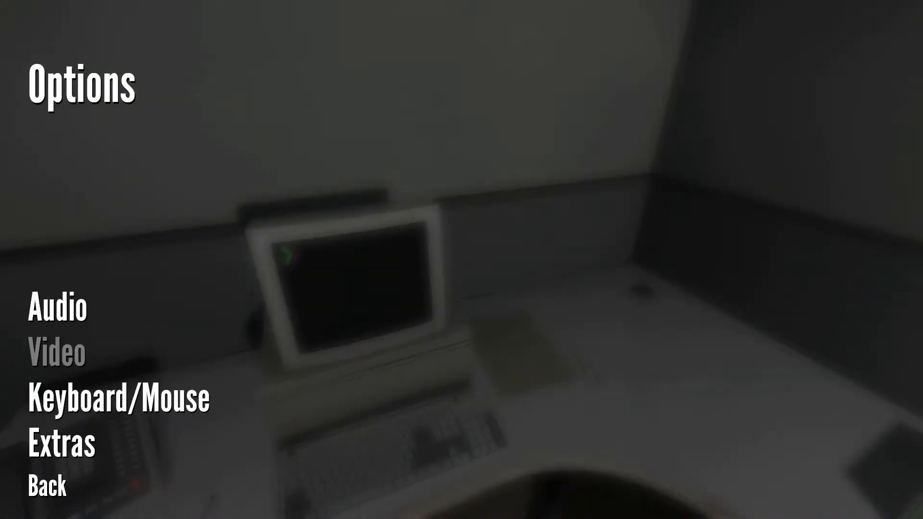
- Review the Keyboard/Mouse key bindings list, scrolling through it, then back out toward the pause menu
left_click(119, 397)
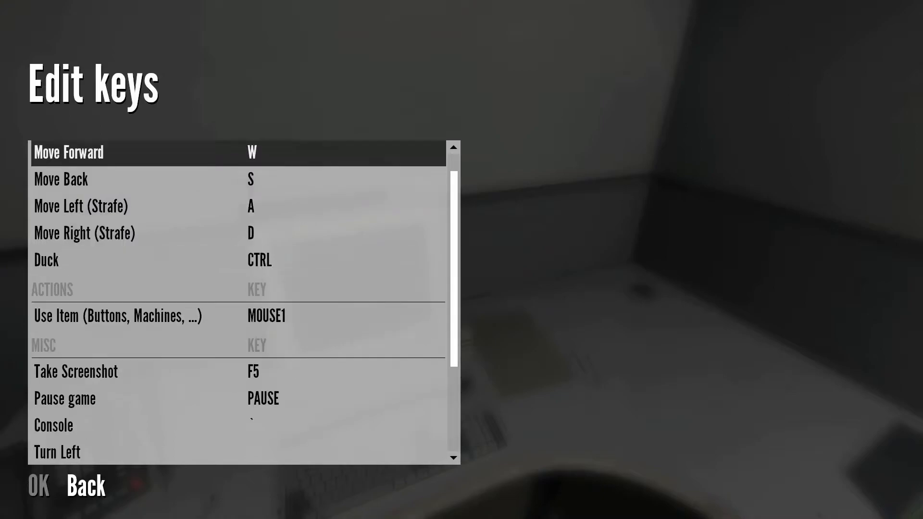
scroll("down", 3)
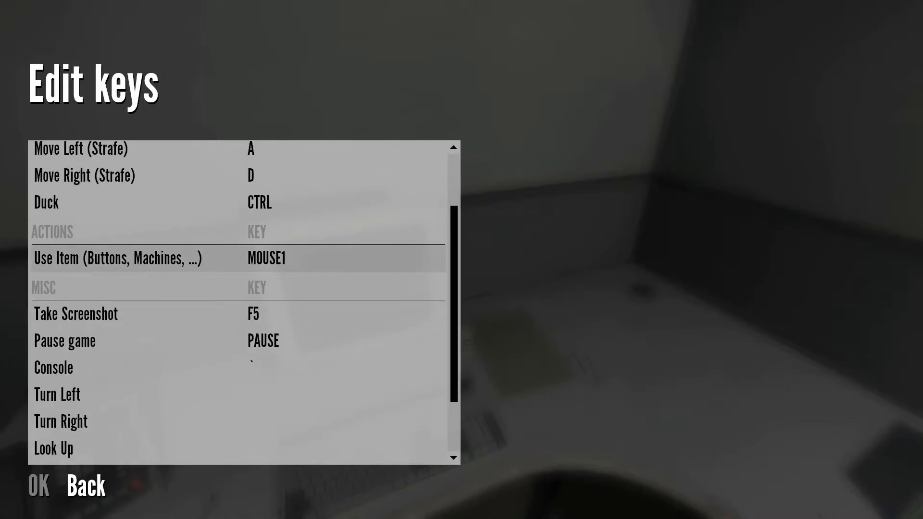
scroll("down", 3)
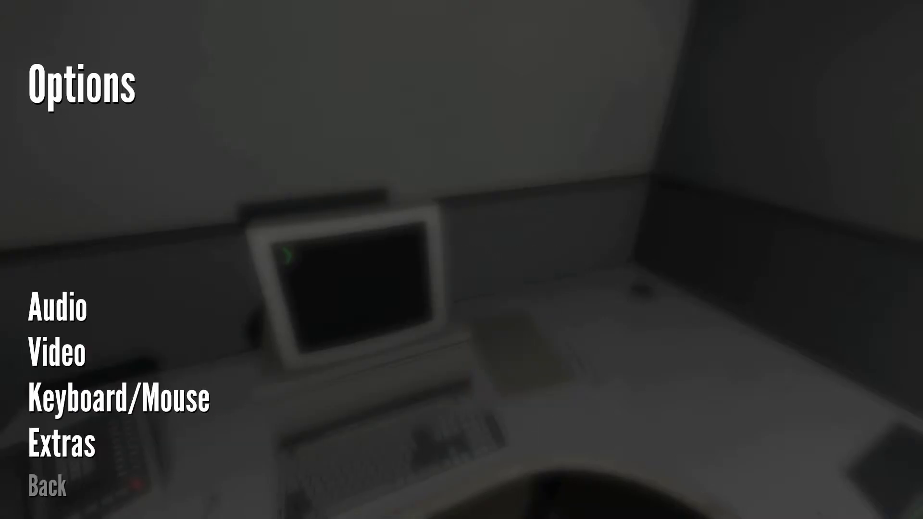
left_click(45, 484)
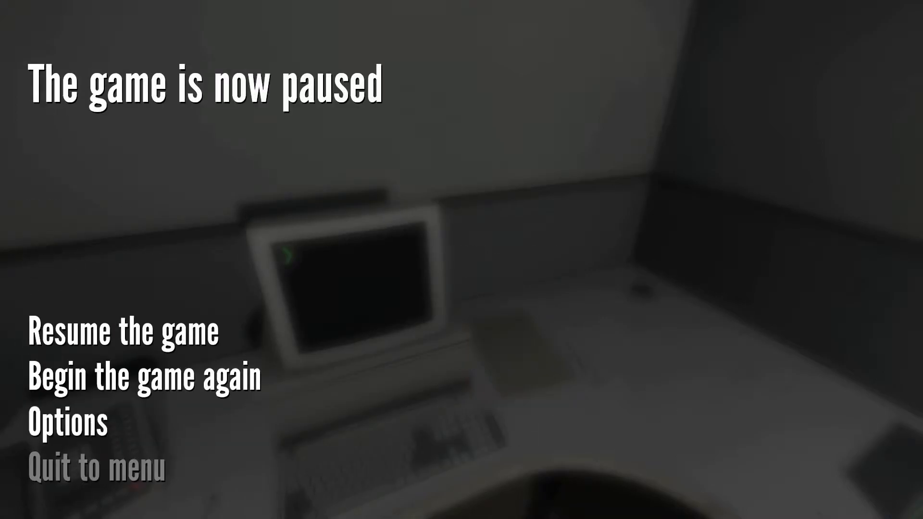
- Leave the pause screen and resume walking through the office toward the lounge
left_click(123, 330)
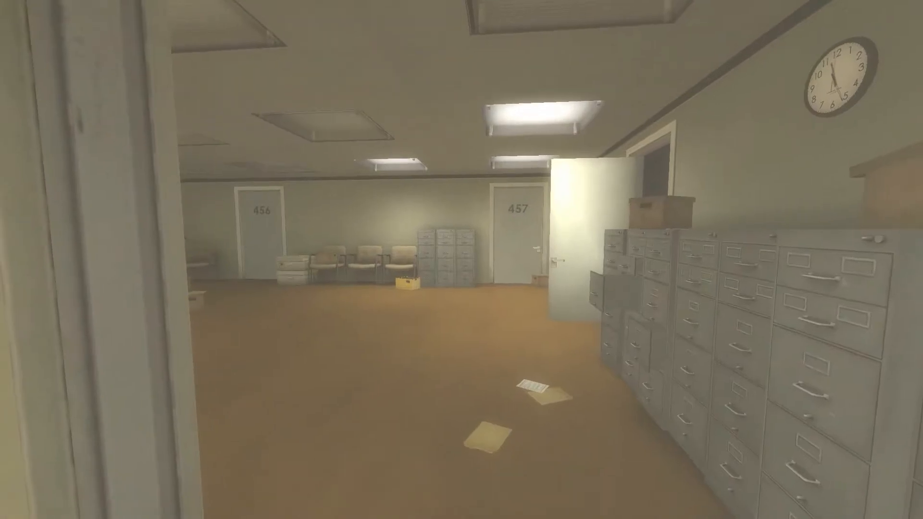
mouse_move(462, 260)
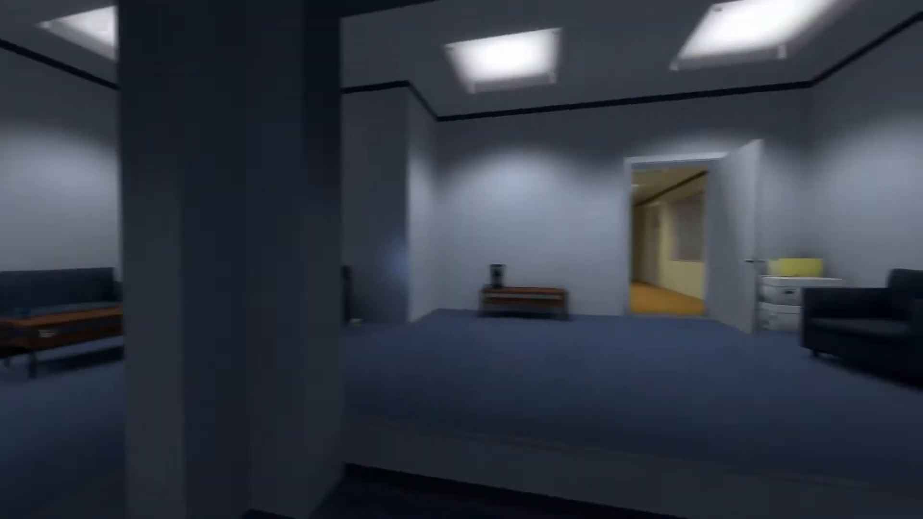
- Pause the game with Escape over the lounge and choose a pause-menu entry to resume
key("Escape")
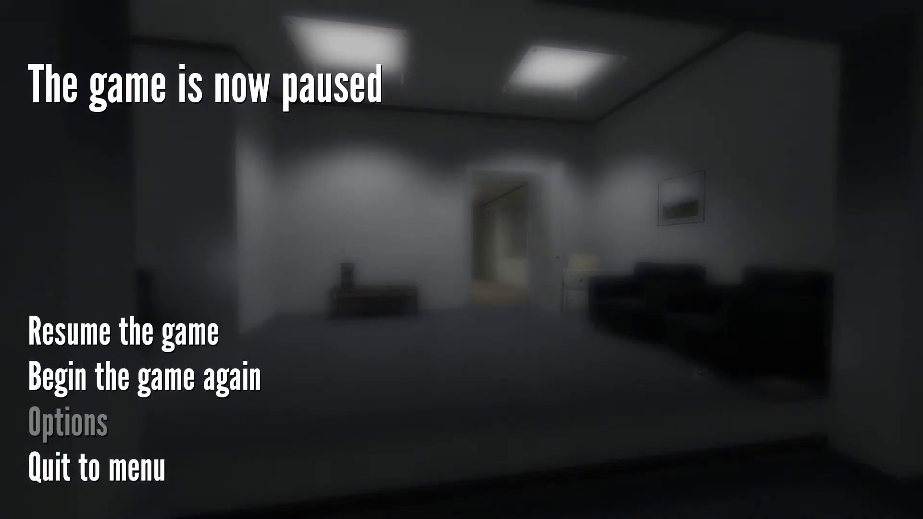
left_click(66, 424)
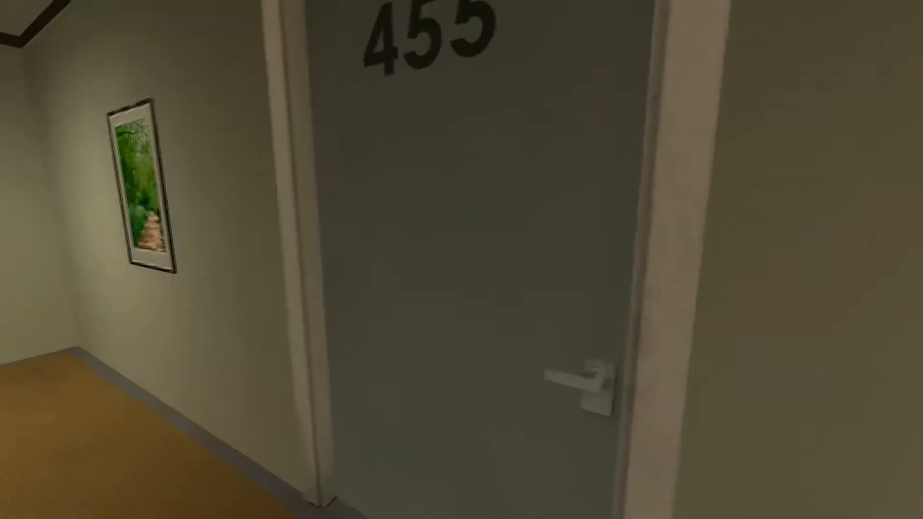
- Try to interact with the door to room 455
left_click(577, 385)
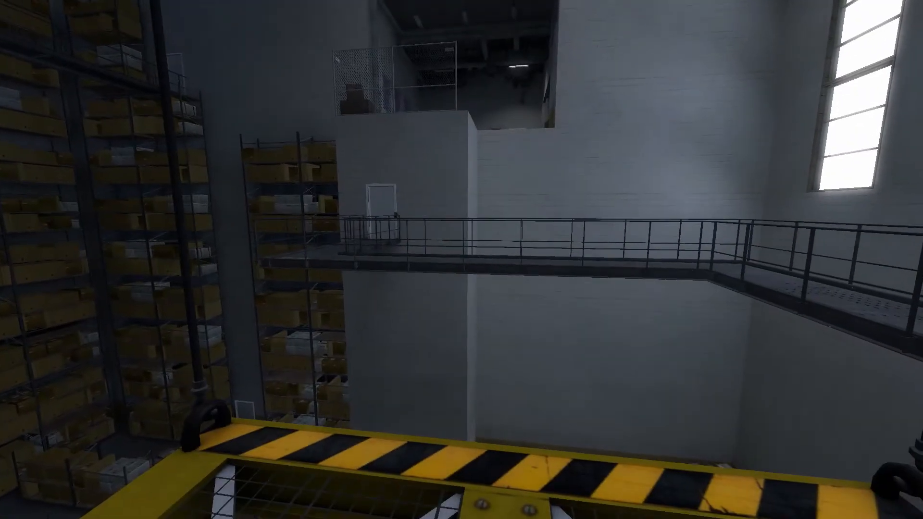
mouse_move(462, 259)
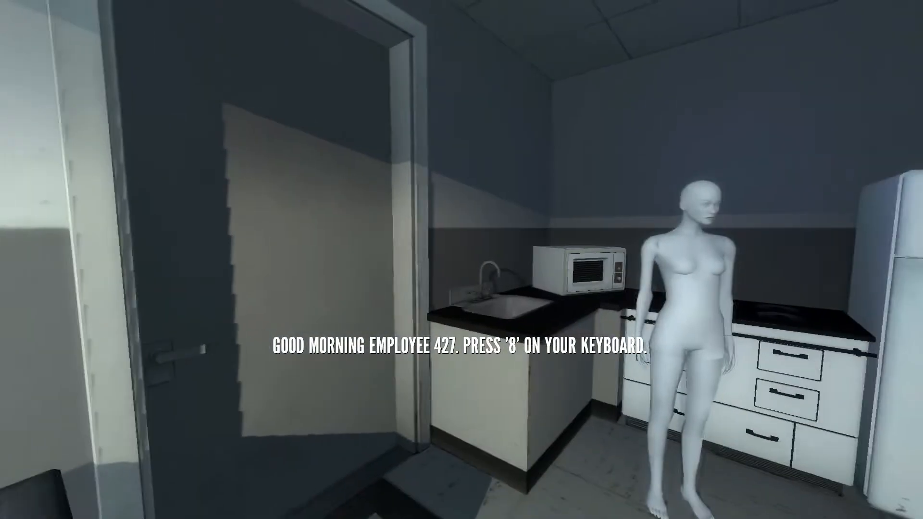
- Answer the on-screen caption's keypress request with 8 in the apartment hallway
key("8")
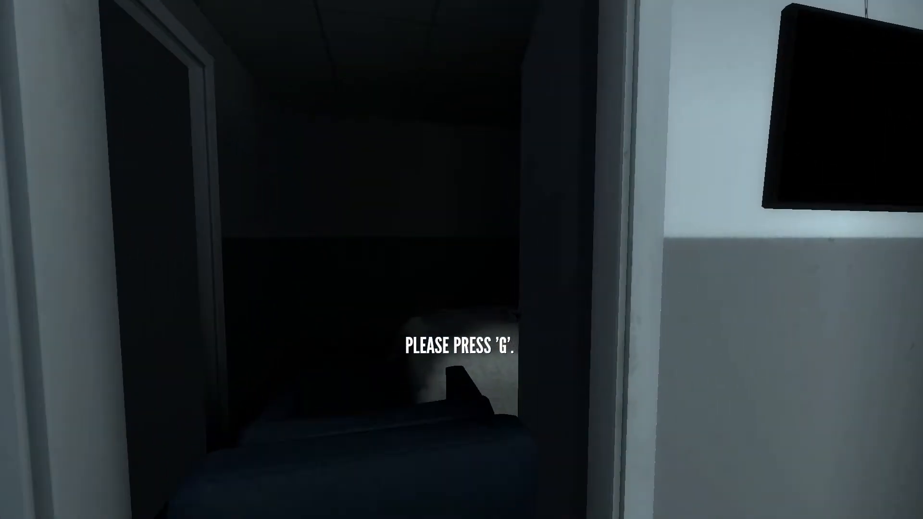
- Obey the narrator's 'Please press G' prompt and continue to the filing room
key("g")
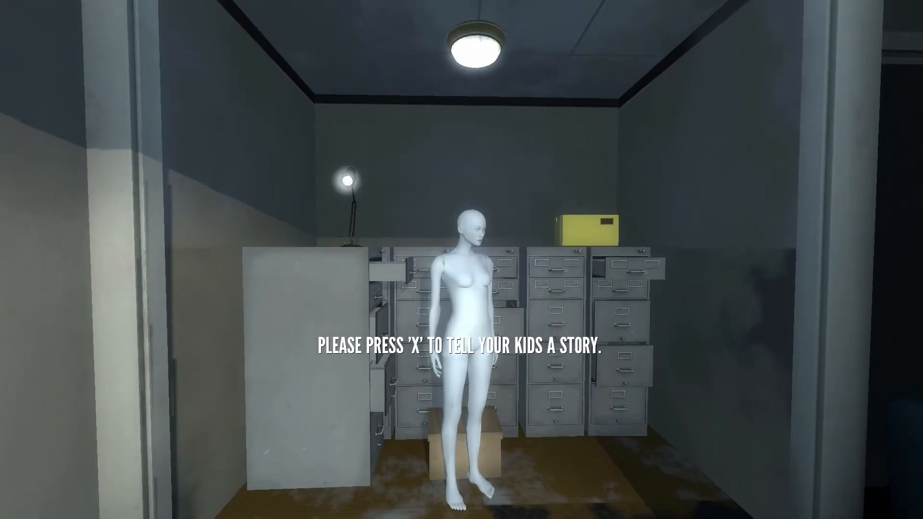
- Answer the prompts with X to tell the kids a story and G to tell the wife you love her
key("x")
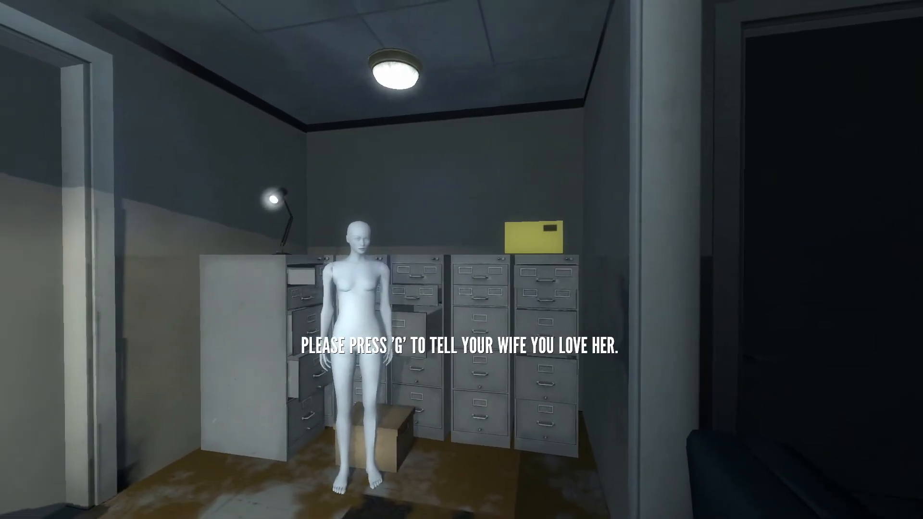
key("g")
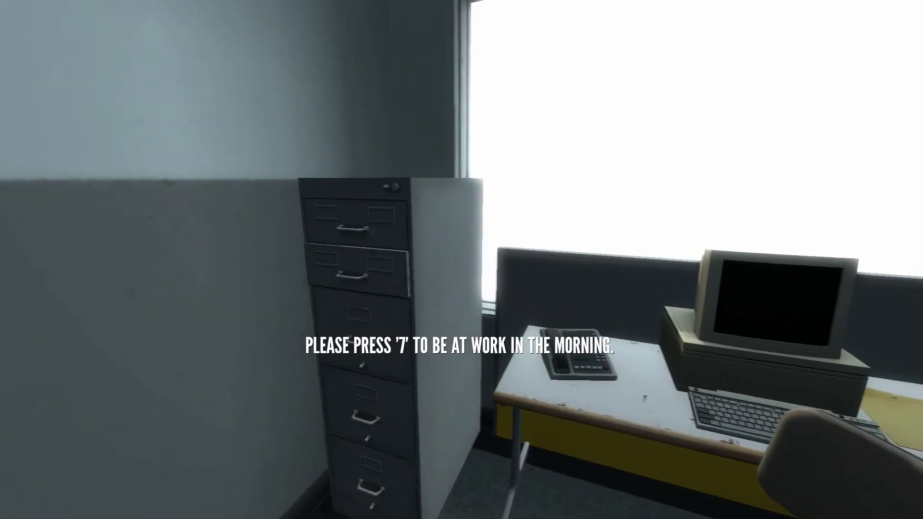
- Answer the 'press 7' prompt to be at work in the morning, ending in office 427
key("7")
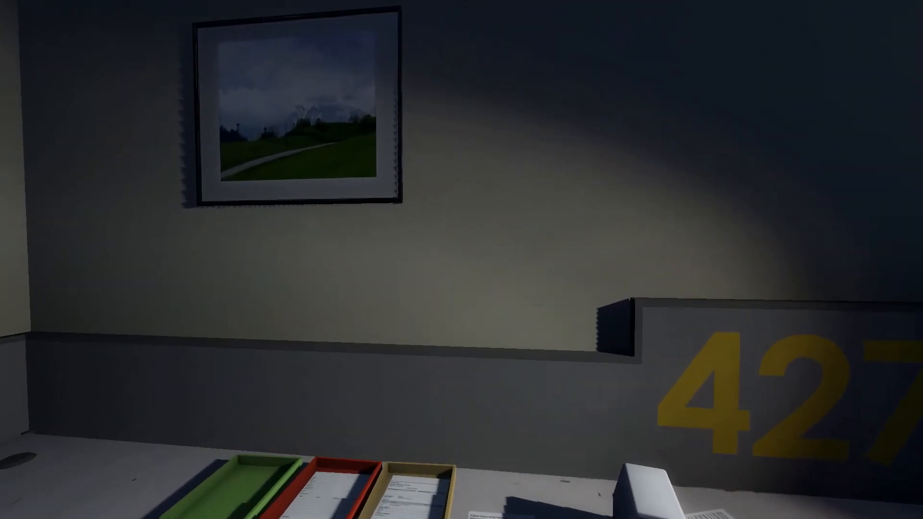
mouse_move(461, 260)
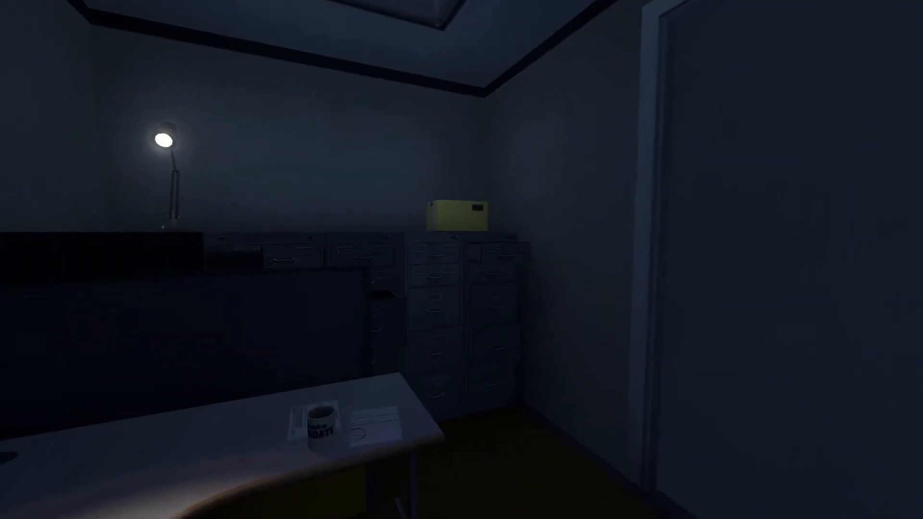